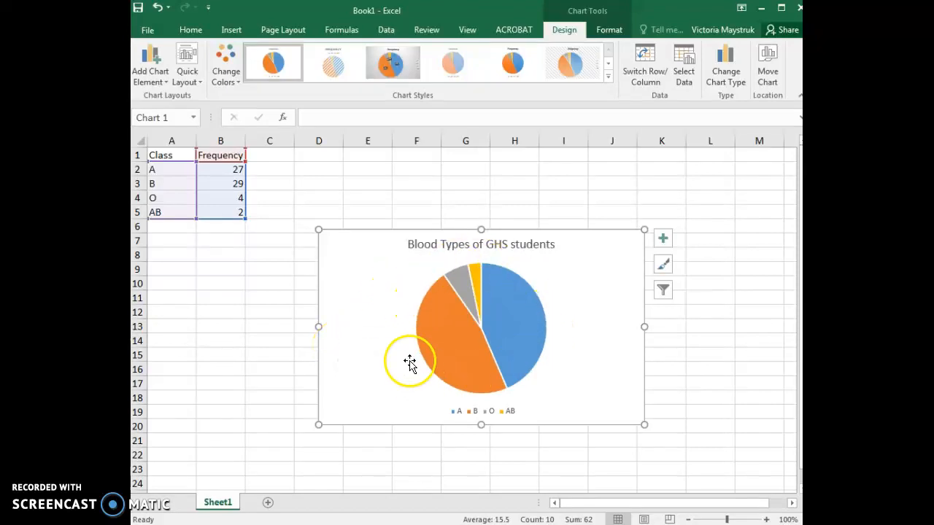
pyautogui.moveTo(405, 275)
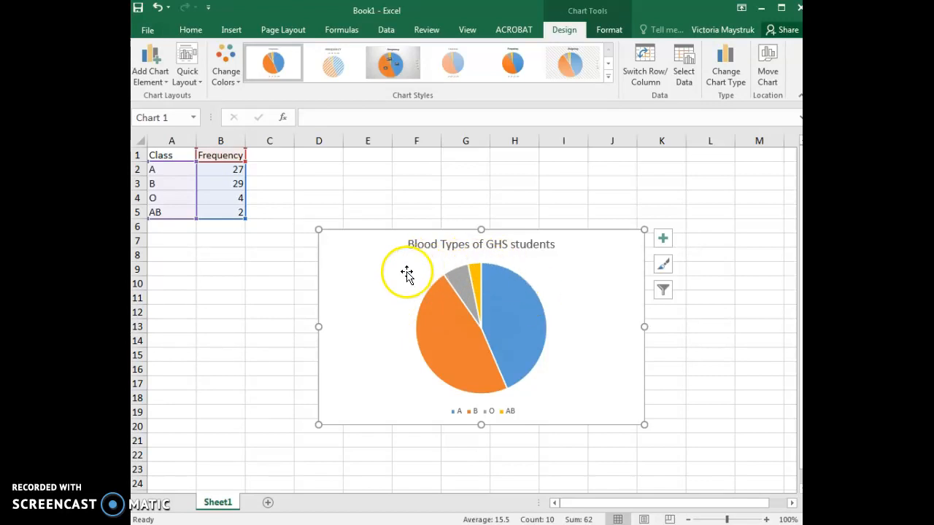
pyautogui.moveTo(403, 324)
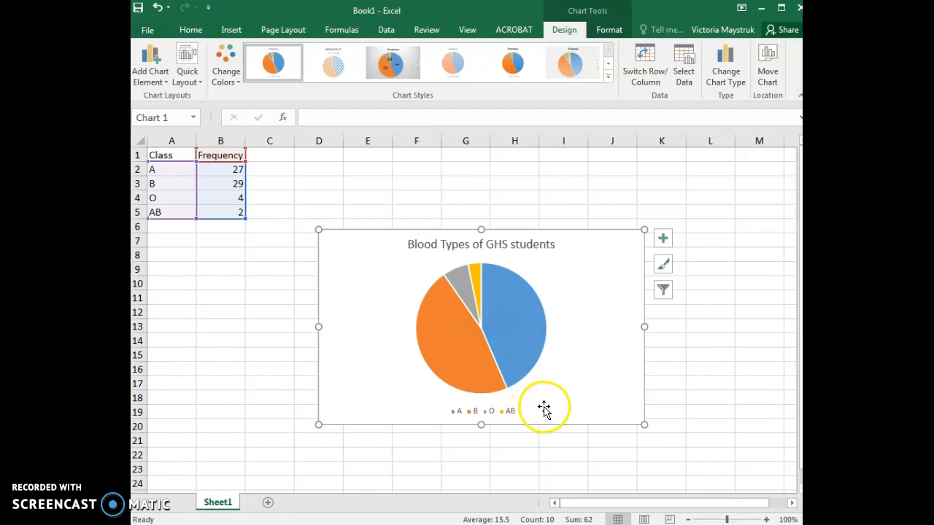
pyautogui.moveTo(502, 332)
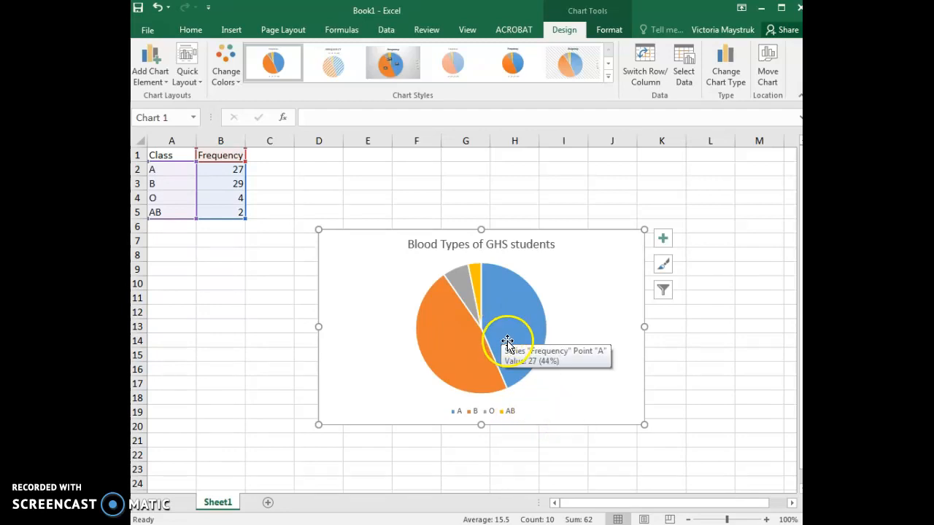
pyautogui.moveTo(633, 257)
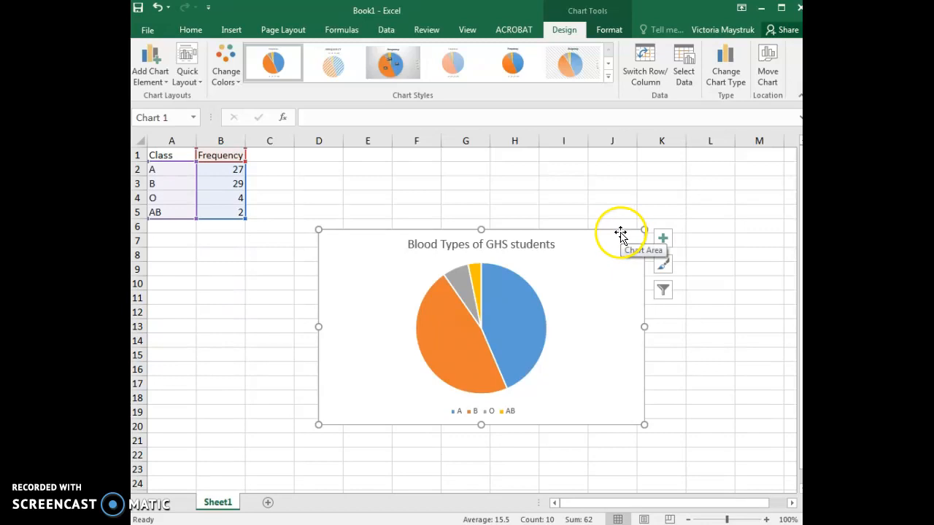
# Step: Select the pie chart and show its Chart Elements list
pyautogui.click(611, 210)
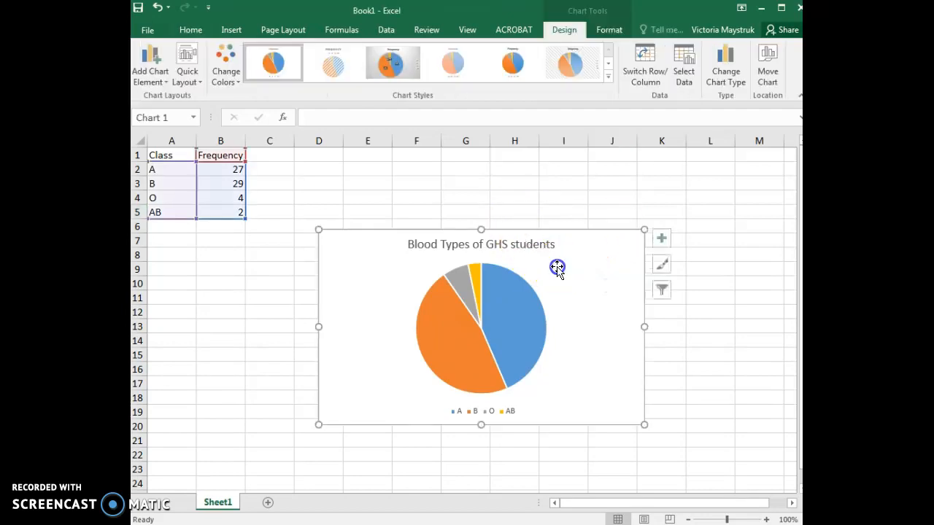
pyautogui.moveTo(663, 289)
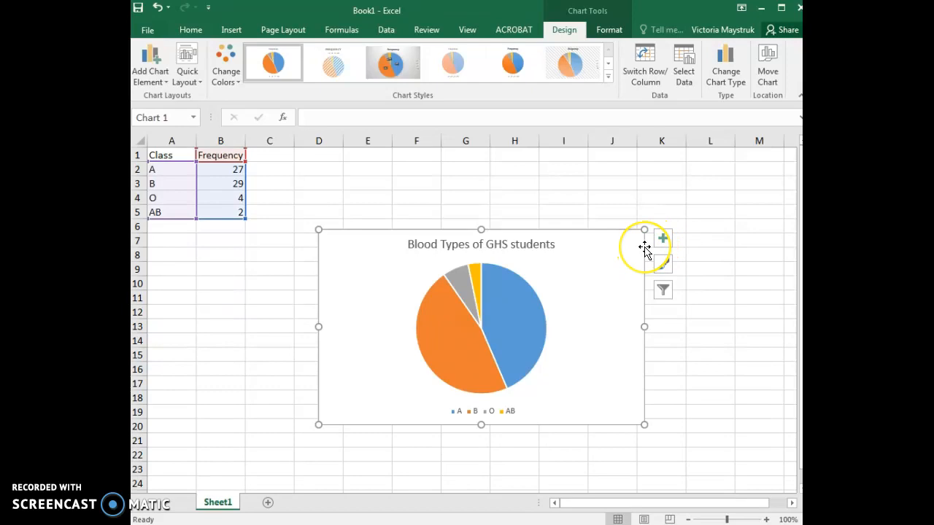
pyautogui.moveTo(645, 251)
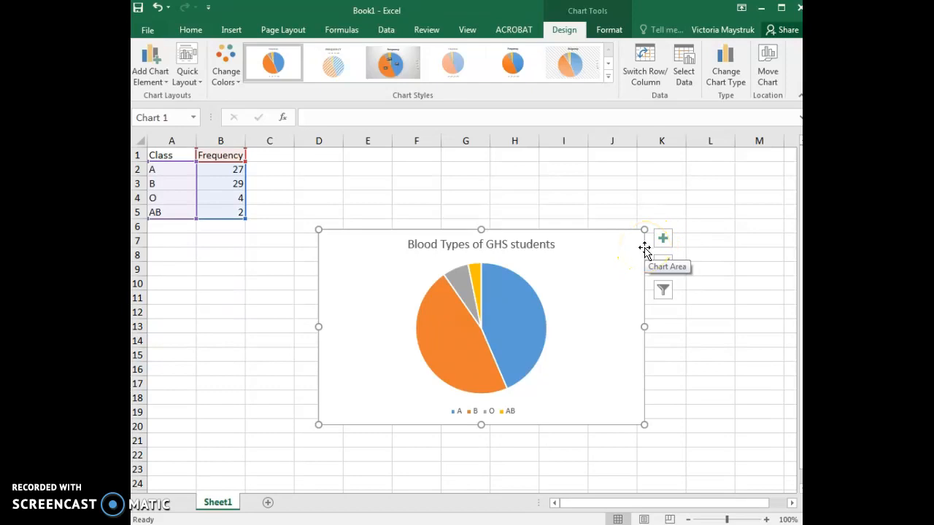
pyautogui.moveTo(592, 245)
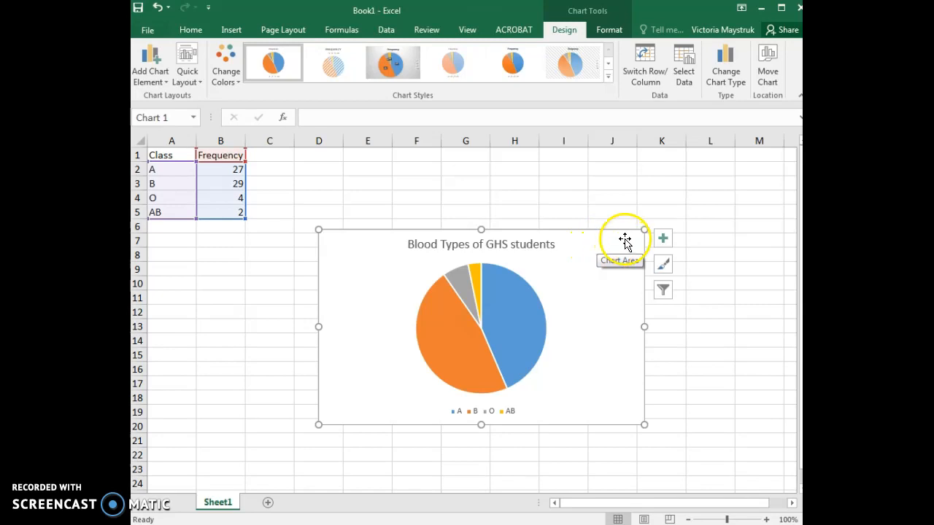
pyautogui.moveTo(619, 245)
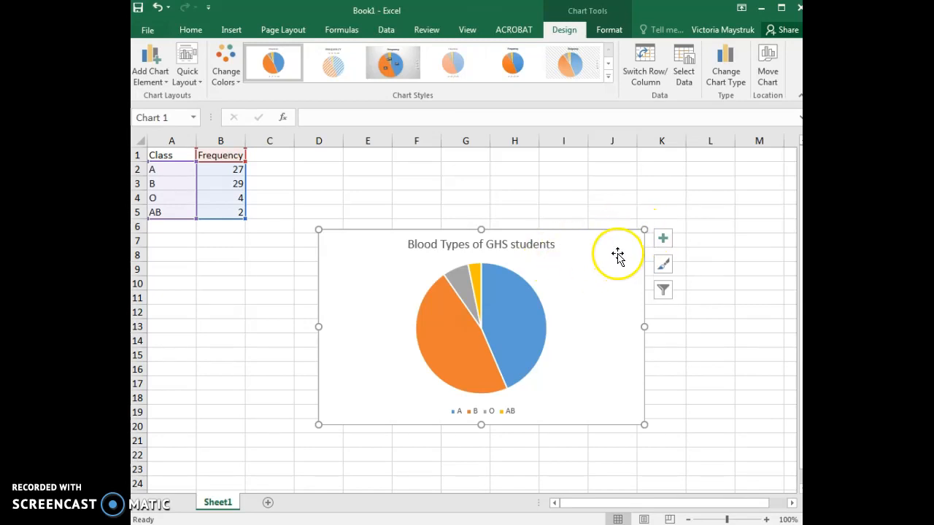
pyautogui.rightClick(598, 251)
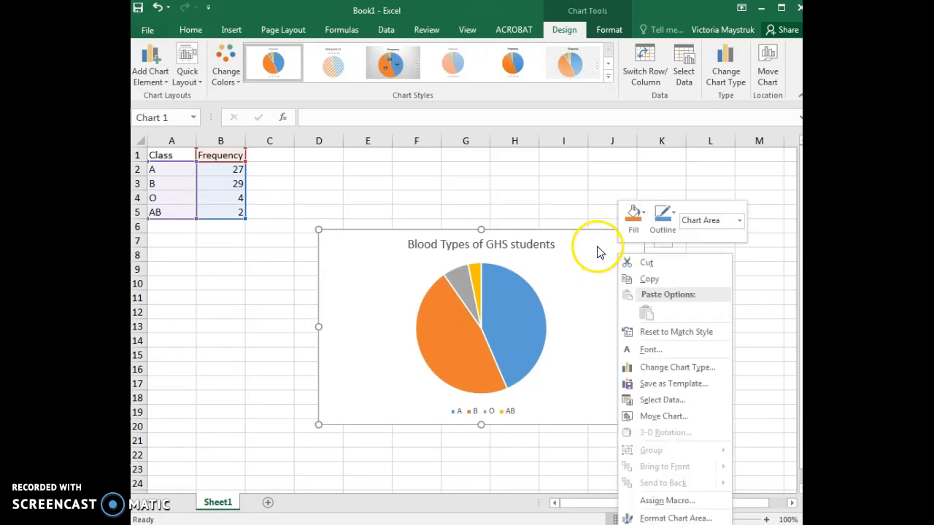
pyautogui.moveTo(613, 265)
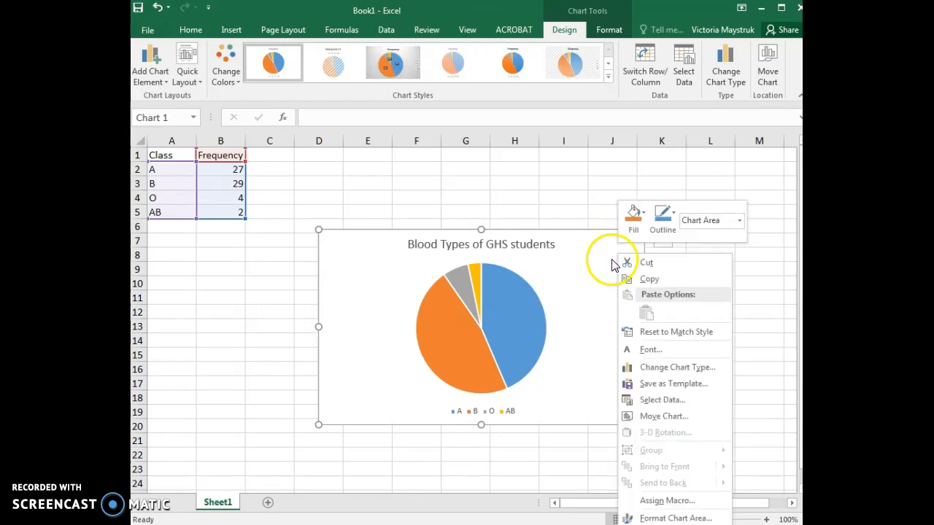
pyautogui.moveTo(572, 305)
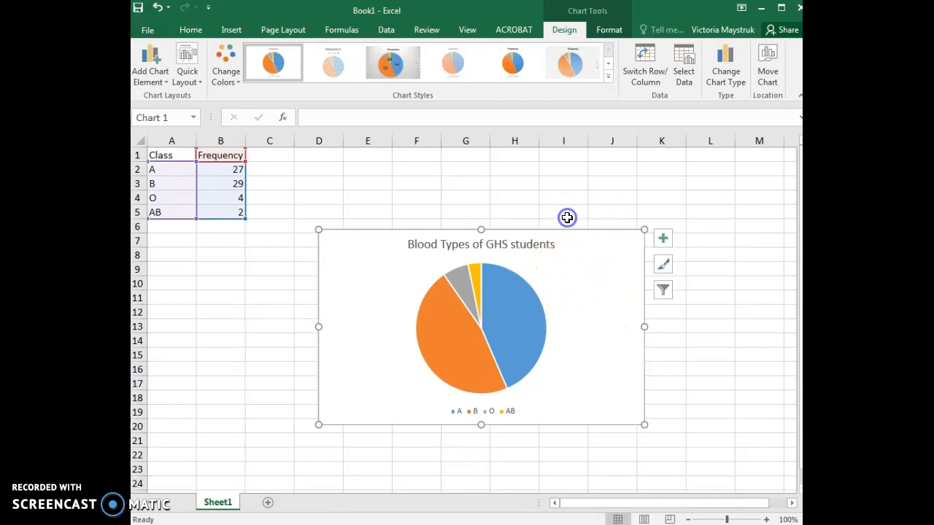
pyautogui.moveTo(586, 253)
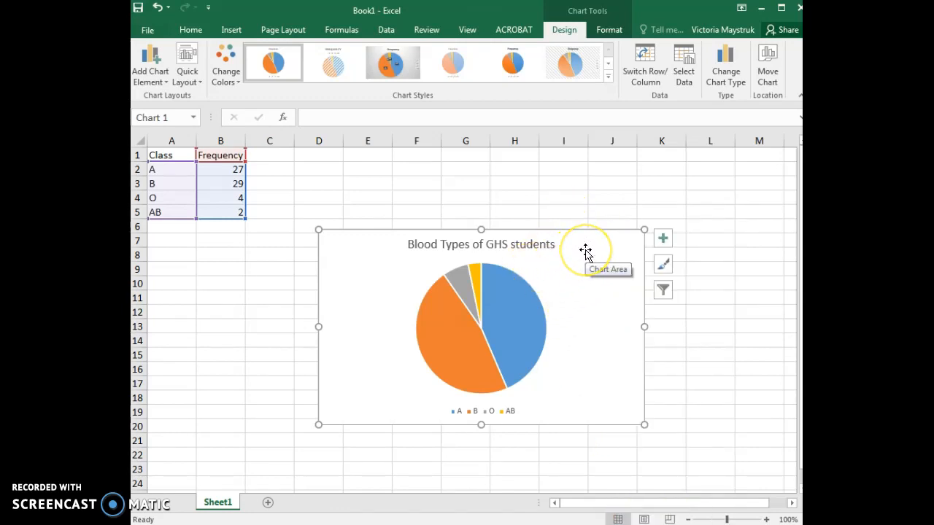
pyautogui.moveTo(563, 220)
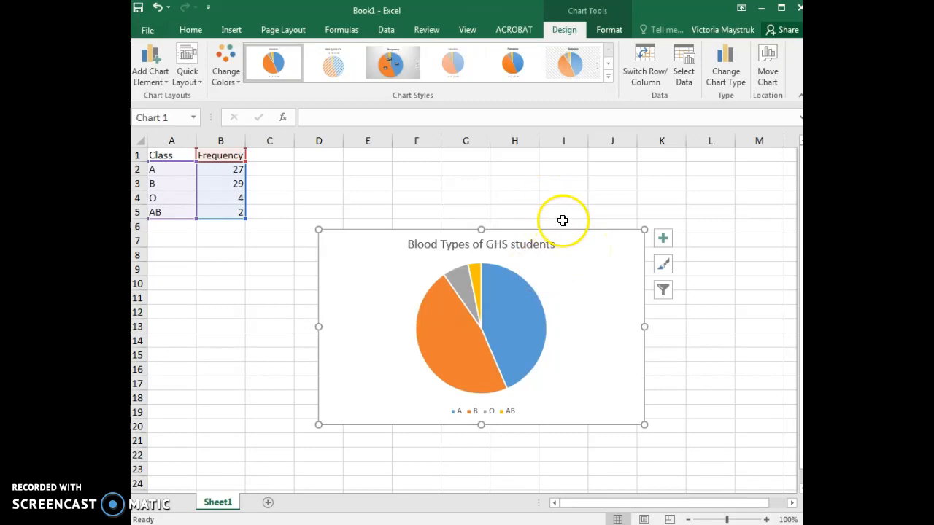
pyautogui.moveTo(623, 245)
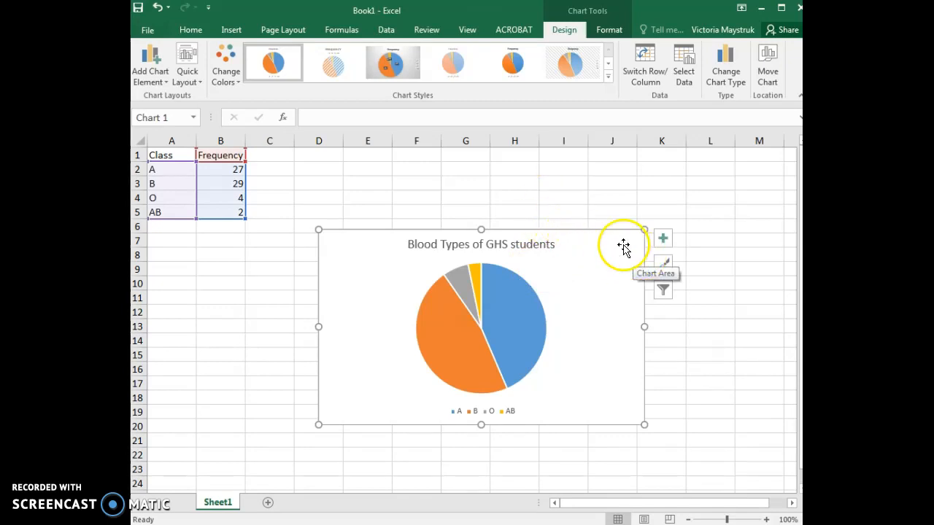
pyautogui.moveTo(583, 245)
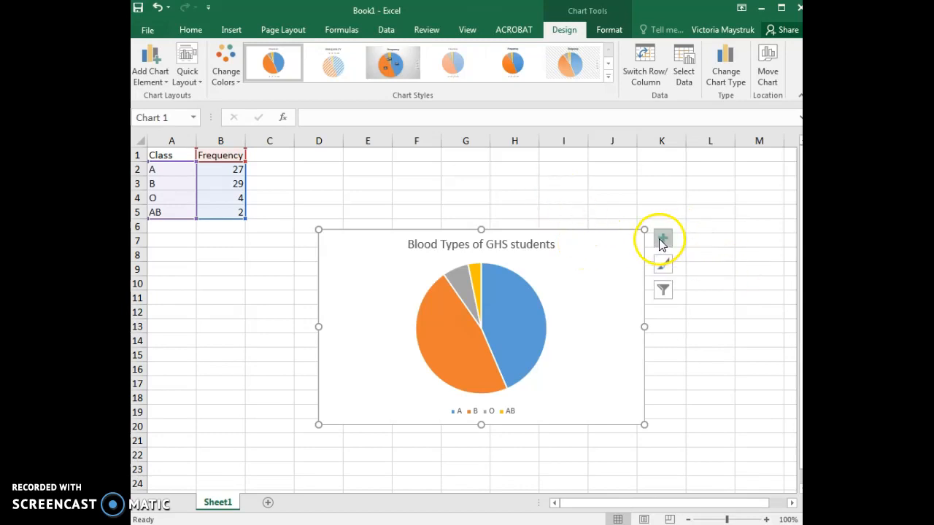
pyautogui.click(662, 240)
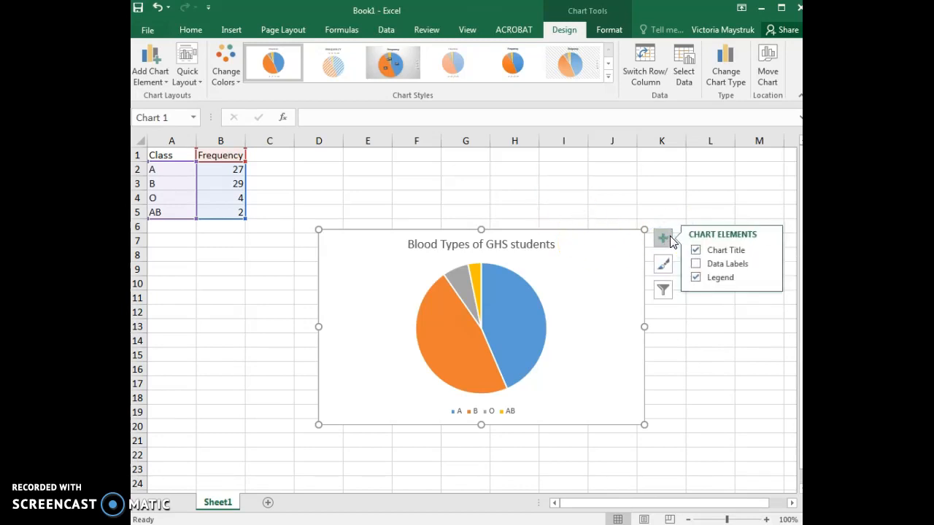
# Step: Add data labels to the pie slices and show the Format Data Labels settings
pyautogui.click(695, 262)
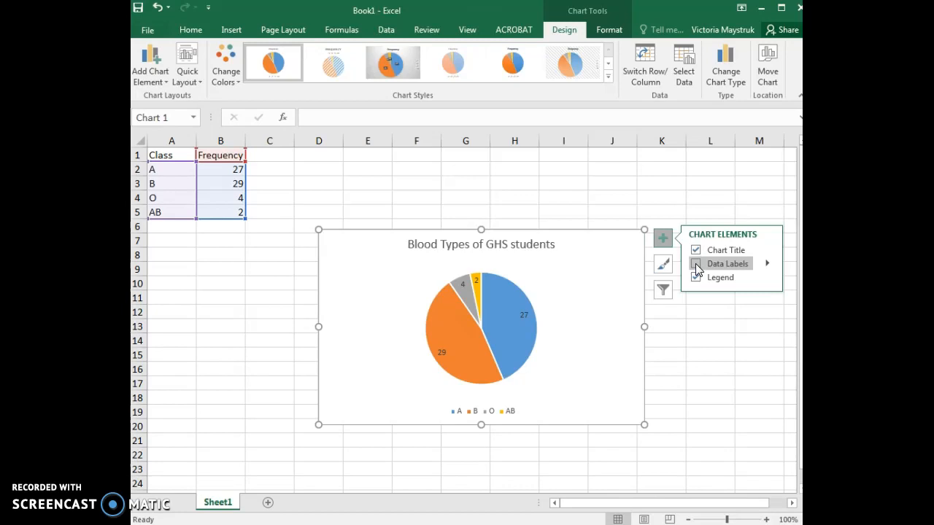
pyautogui.click(695, 263)
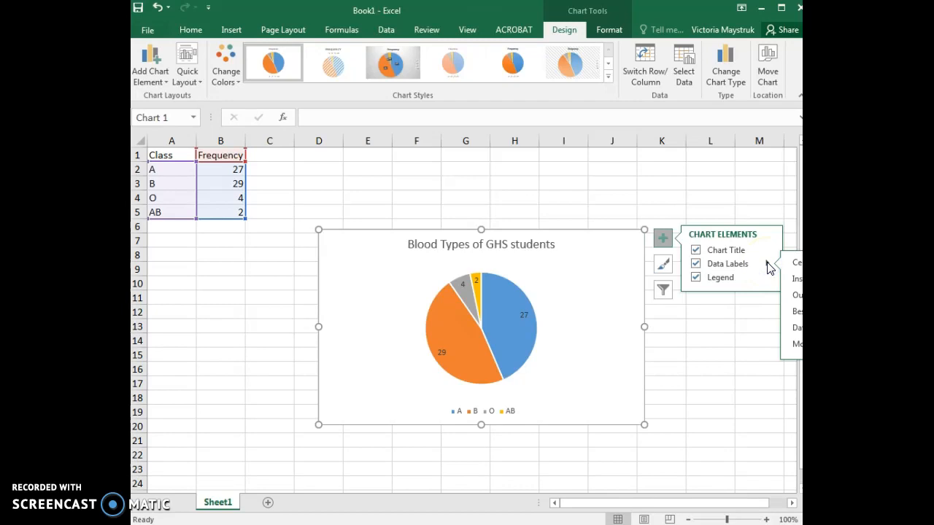
pyautogui.click(794, 348)
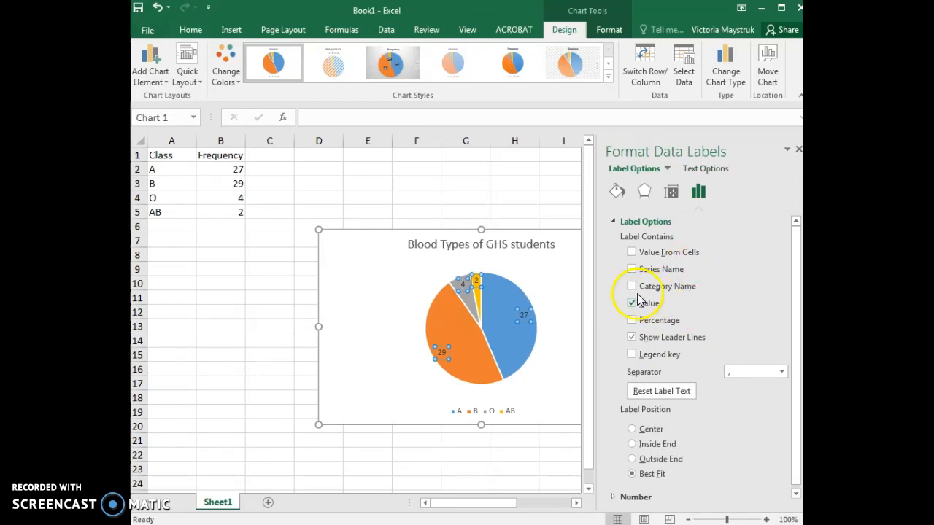
# Step: Show Category Name and Percentage labels (no Value, no leader lines) at Outside End
pyautogui.click(632, 286)
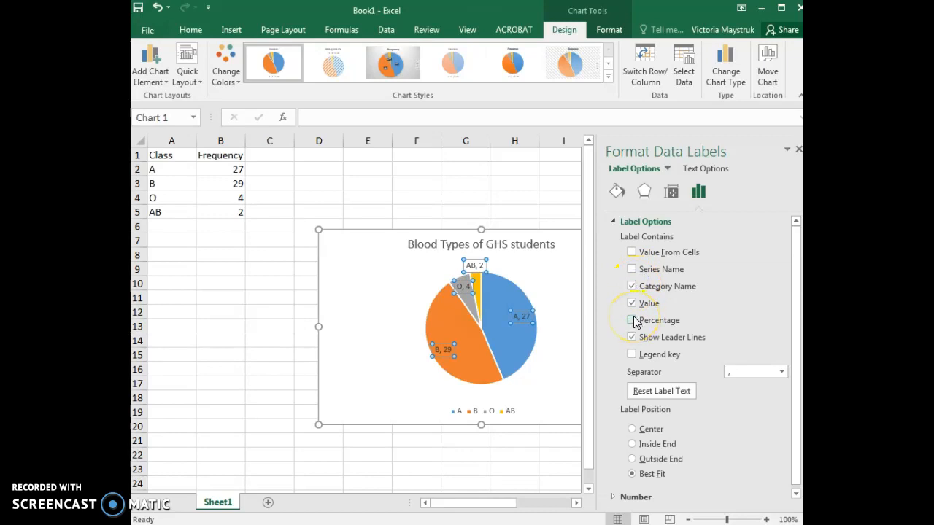
pyautogui.click(632, 319)
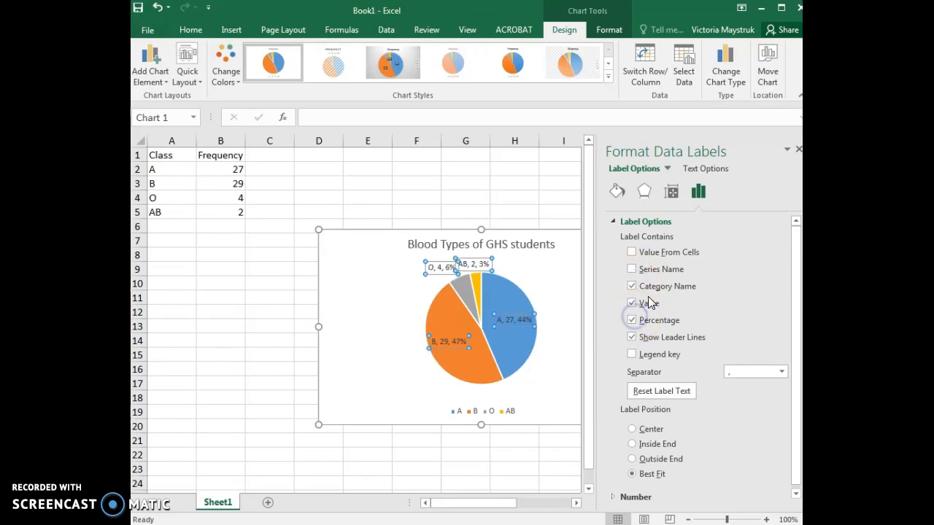
pyautogui.click(631, 303)
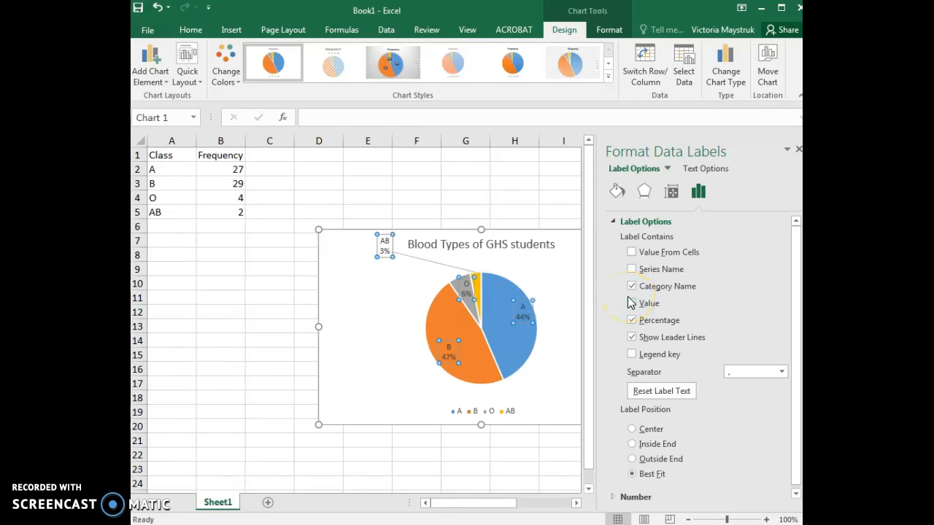
pyautogui.click(631, 337)
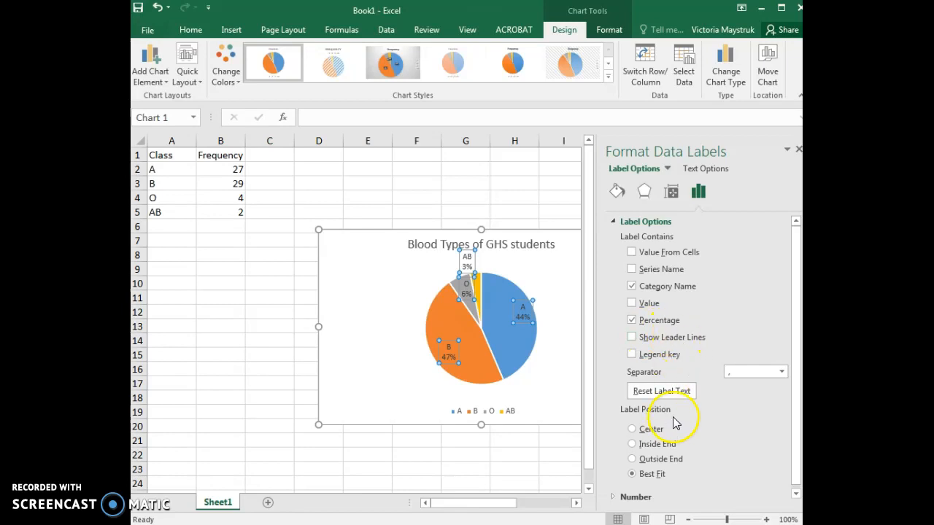
pyautogui.click(632, 458)
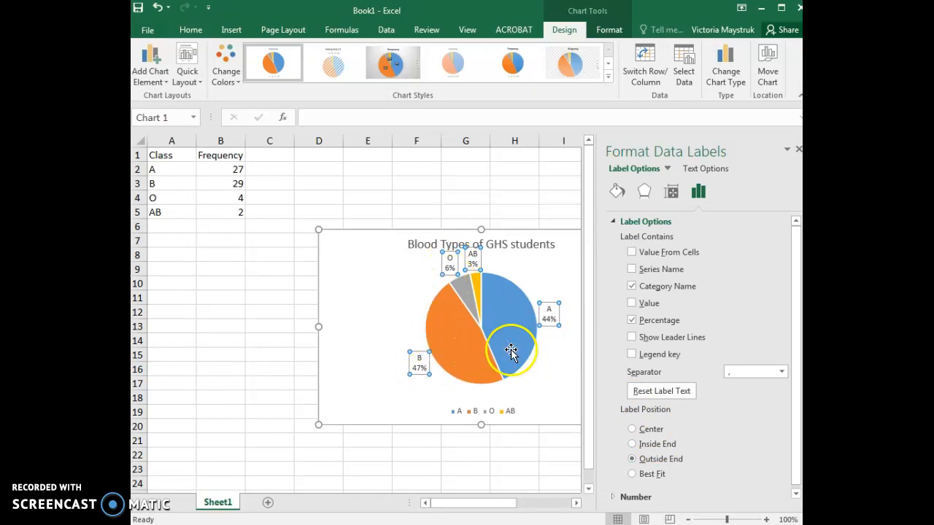
pyautogui.moveTo(575, 339)
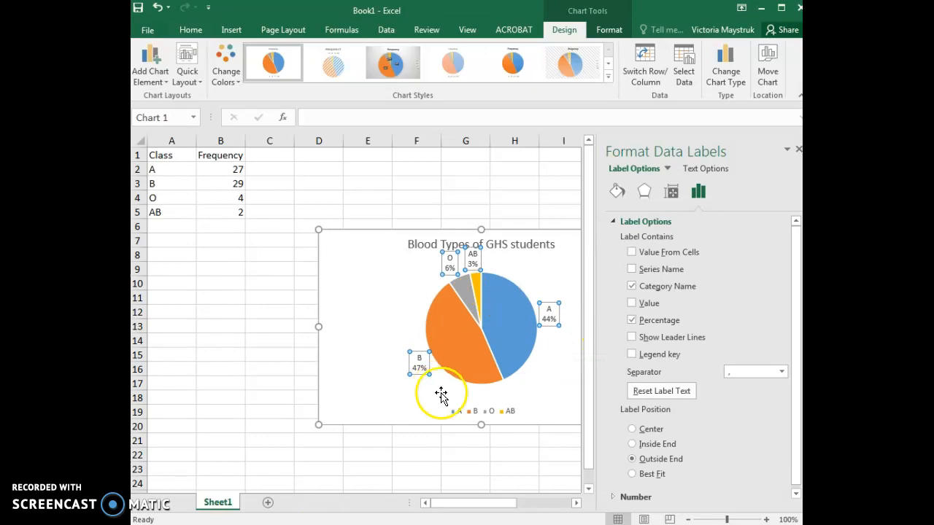
pyautogui.moveTo(444, 400)
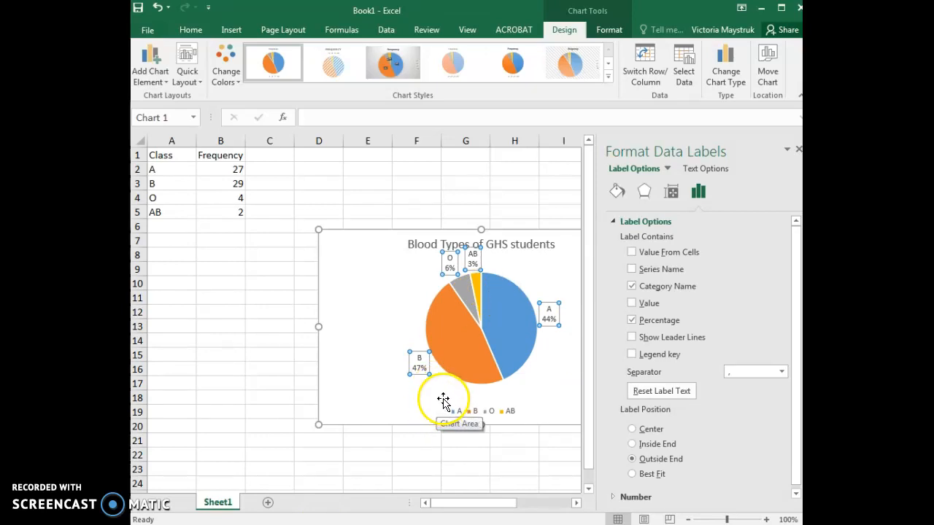
pyautogui.moveTo(473, 411)
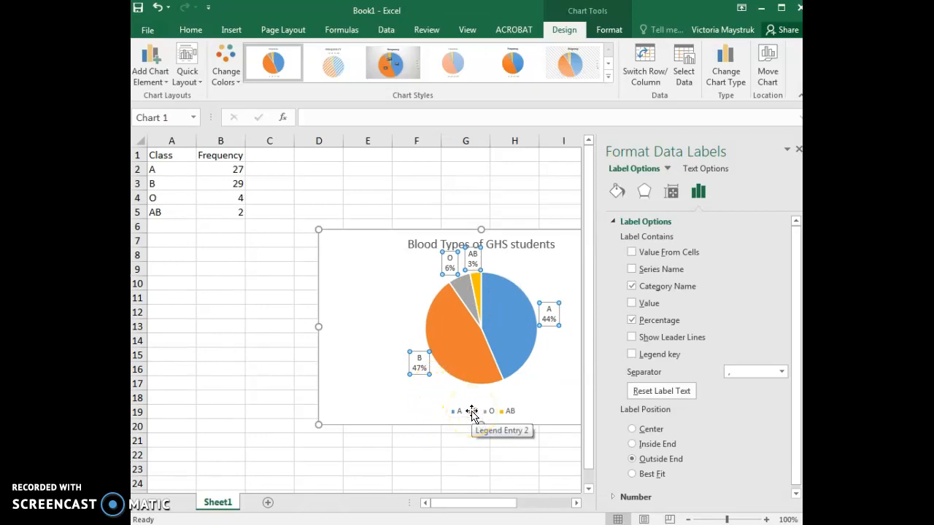
# Step: Select the bottom legend to show its Format Legend settings
pyautogui.click(482, 412)
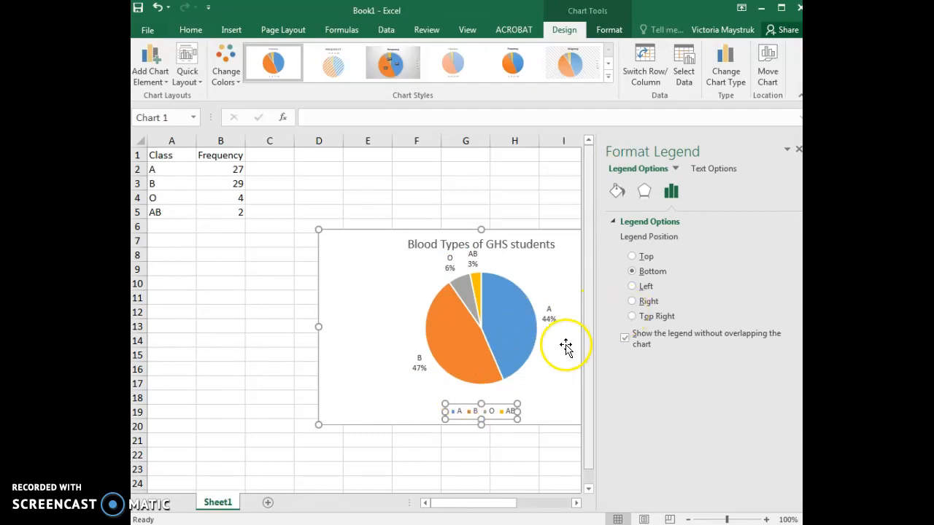
pyautogui.moveTo(464, 412)
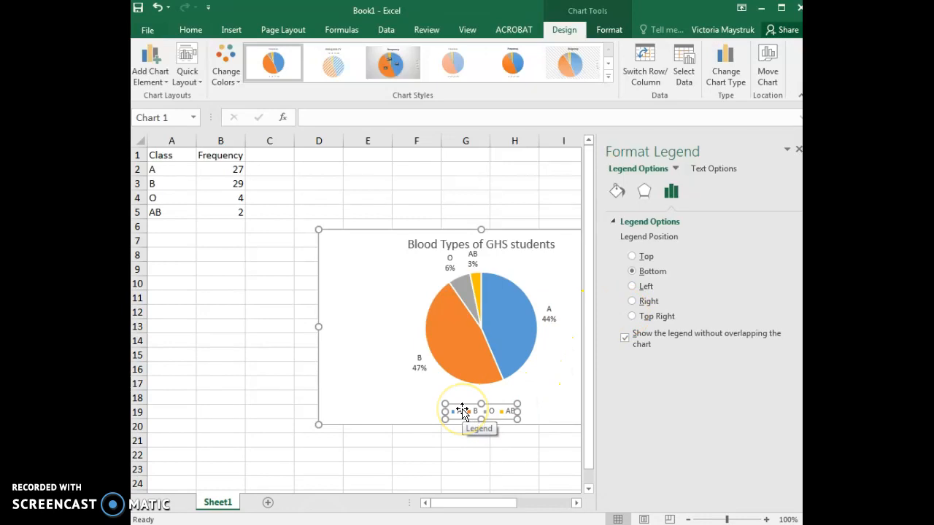